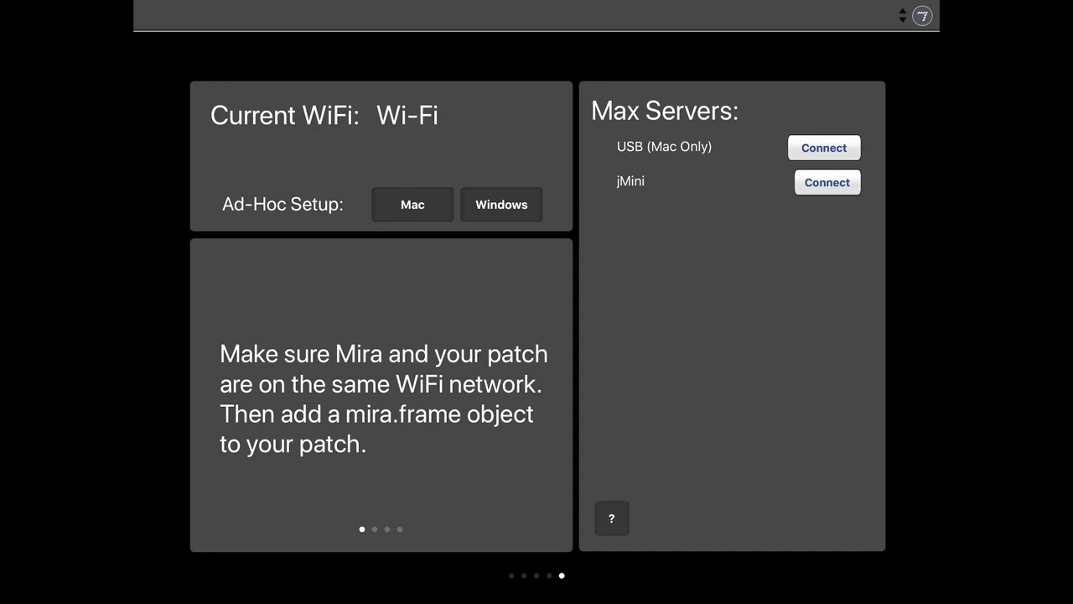
- Connect to the jMini Max server from Mira's Max Servers list
left_click(827, 182)
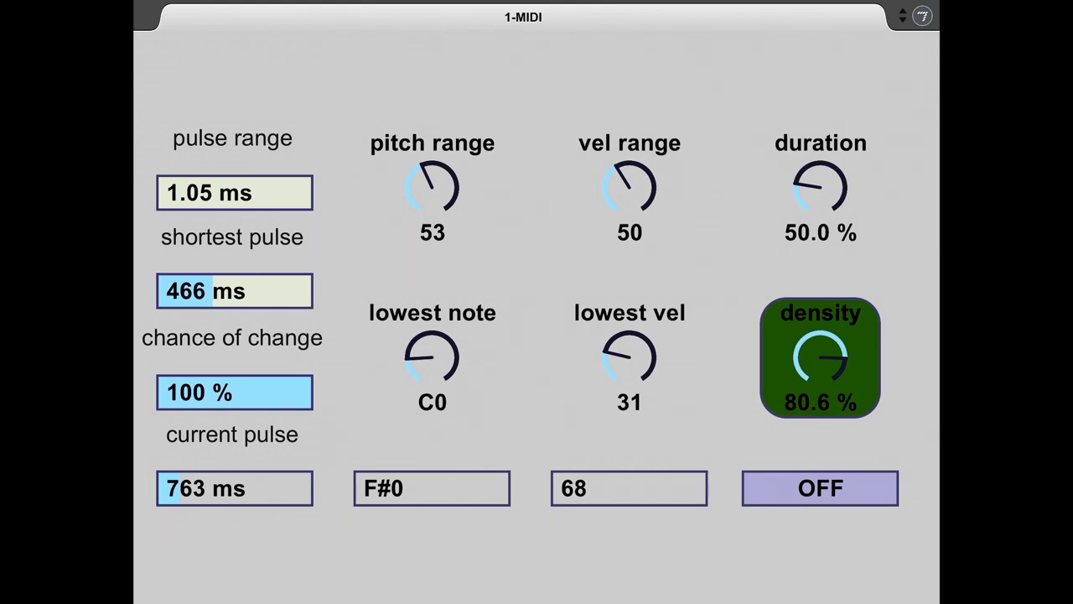
- Drag the 1-MIDI density dial down from 80.6 % to 38.6 %
left_click_drag(820, 356, 820, 394)
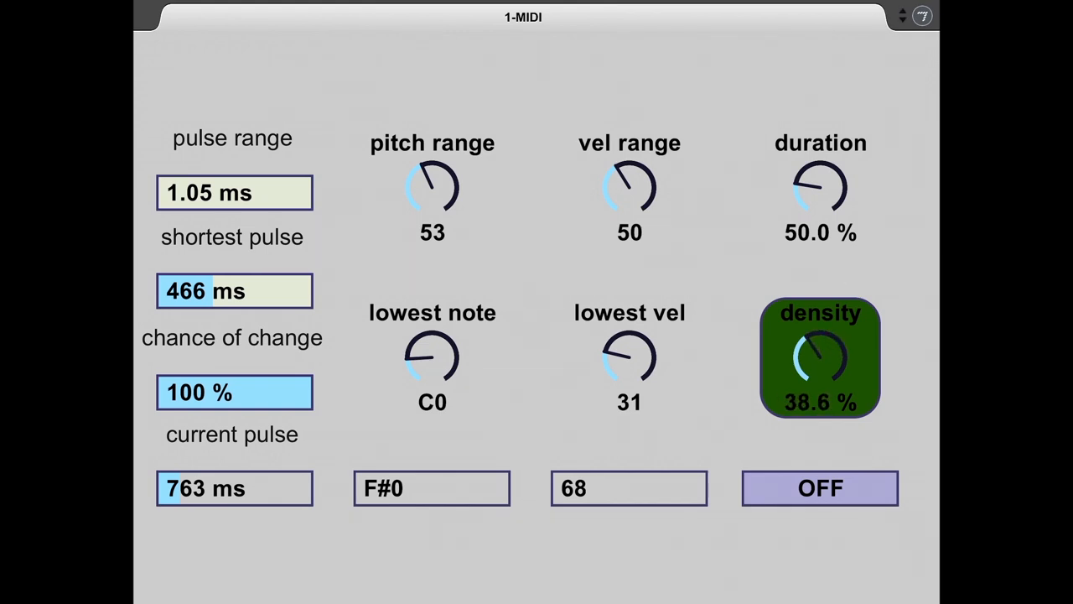